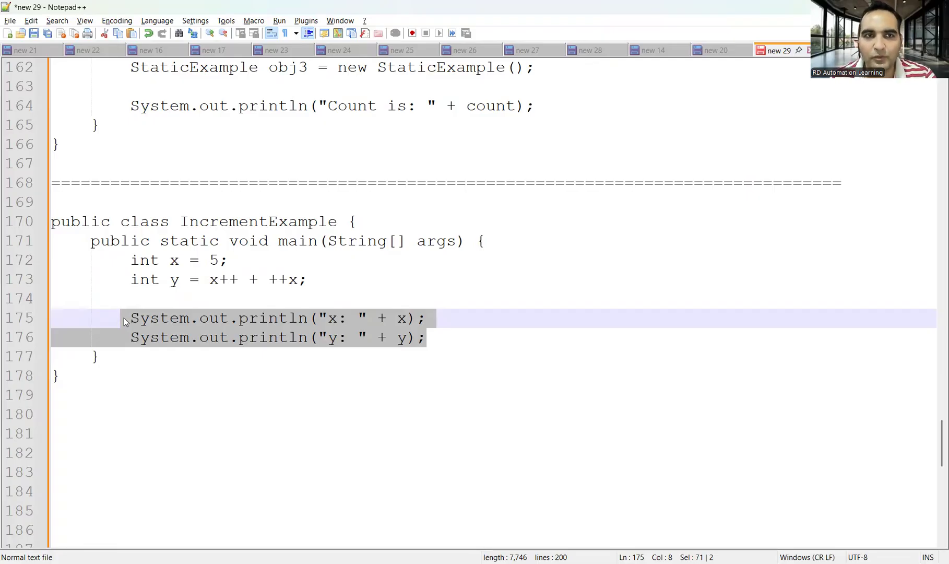
- Below the IncrementExample class, write the notes 'x=5' and 'x++ and ++x' on separate lines
click(186, 394)
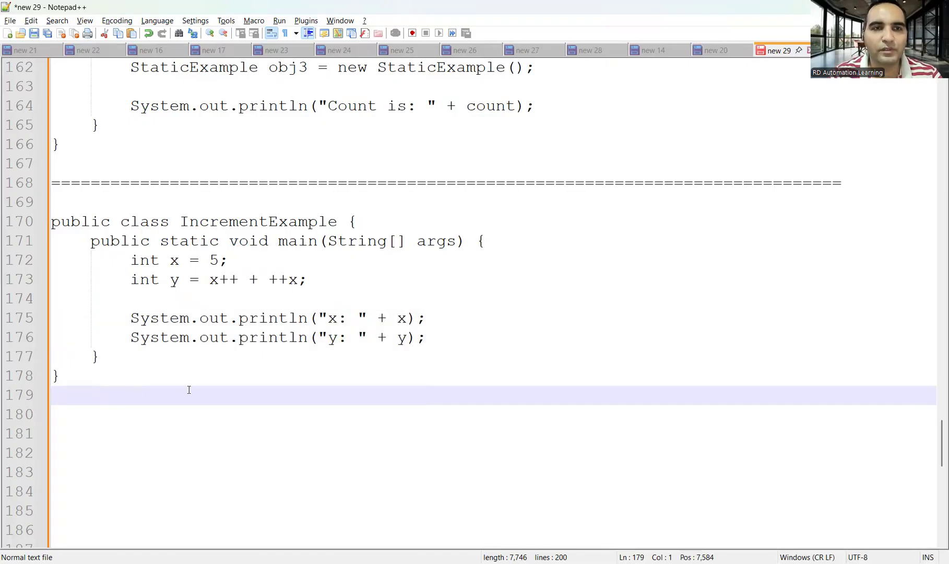
text(x)
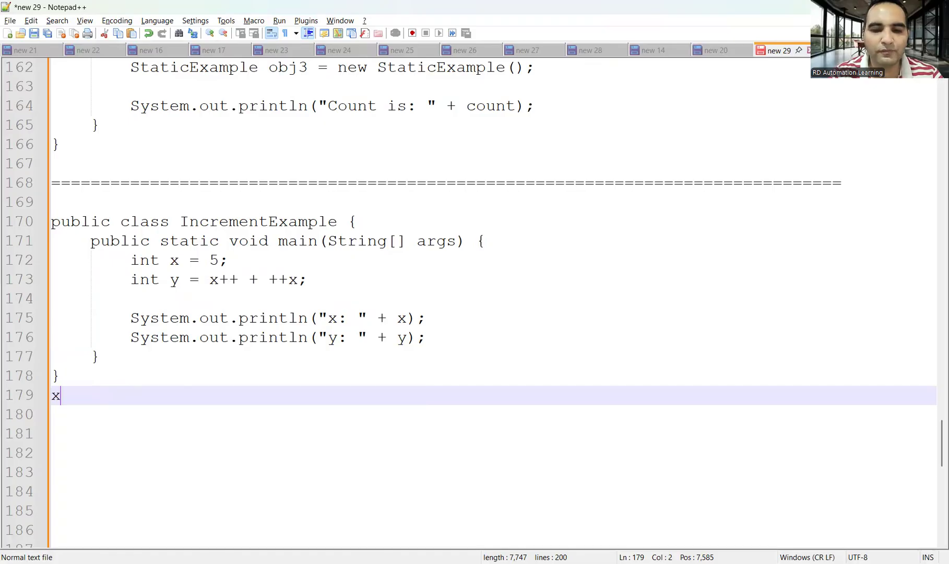
text(=5)
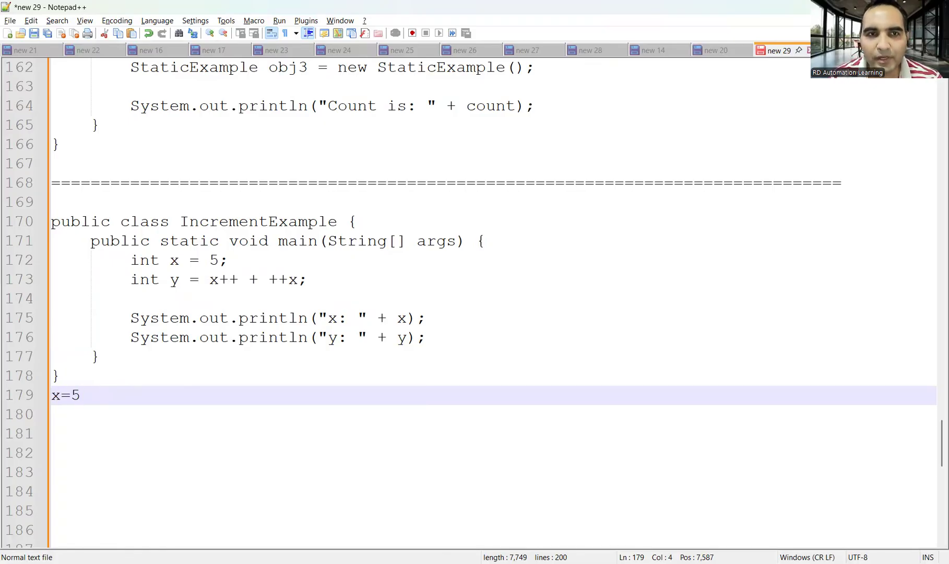
text(x++ ad)
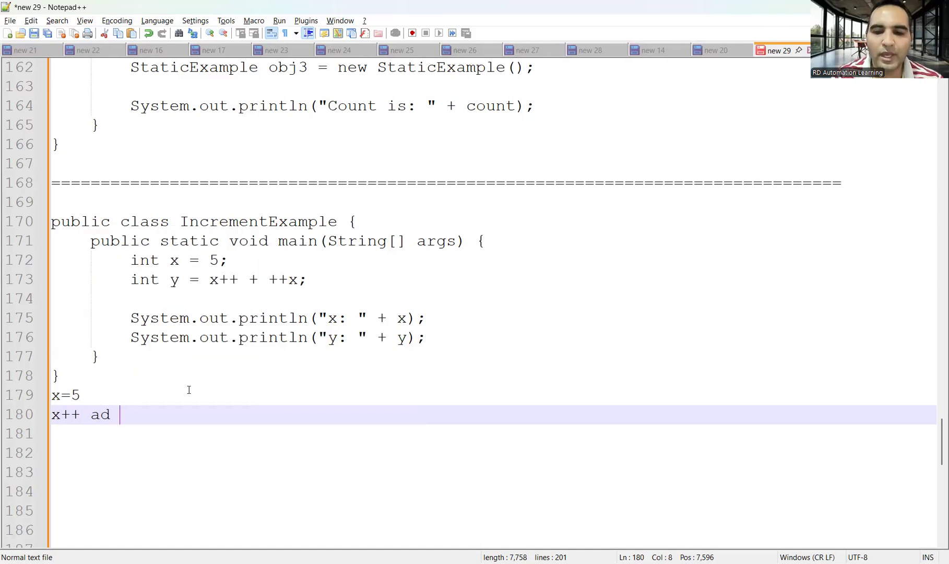
key(backspace)
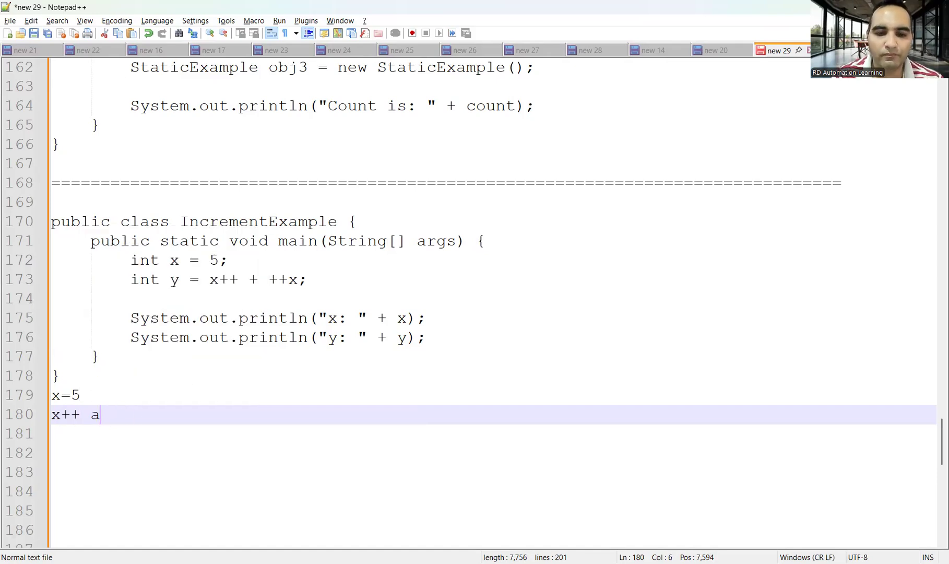
text(nd ++)
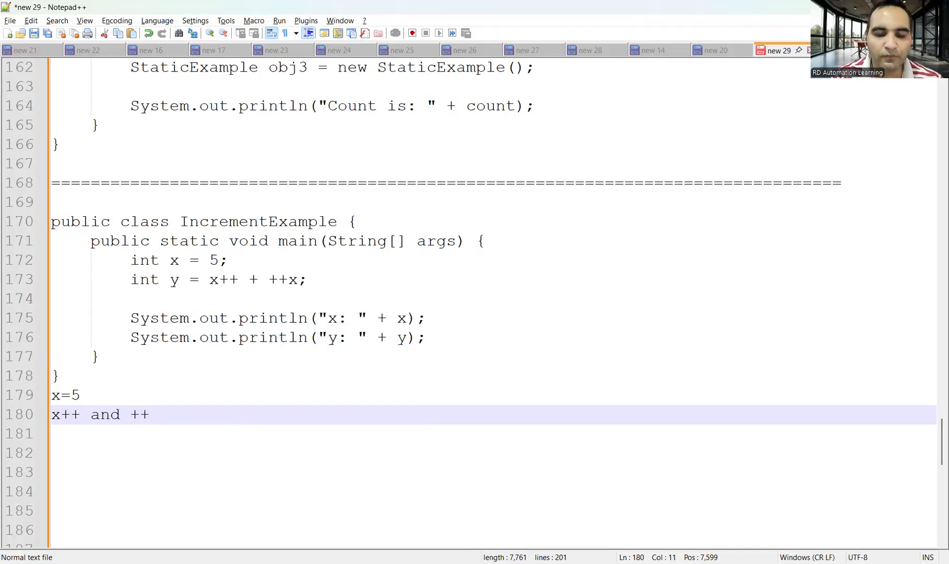
text(x)
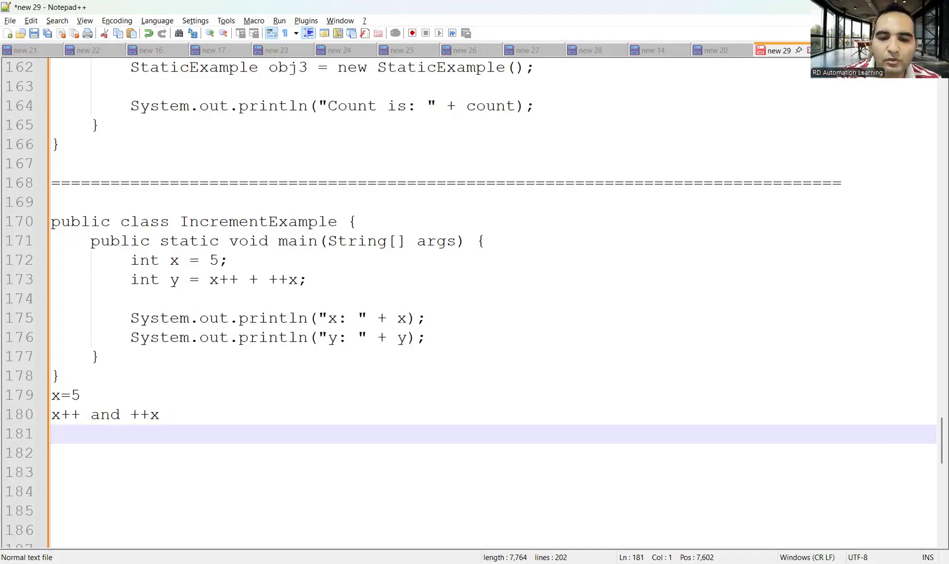
- Annotate 'x++ = 6 and ++x = 7' and work out 'y = 5+7 = 12'
text(y =)
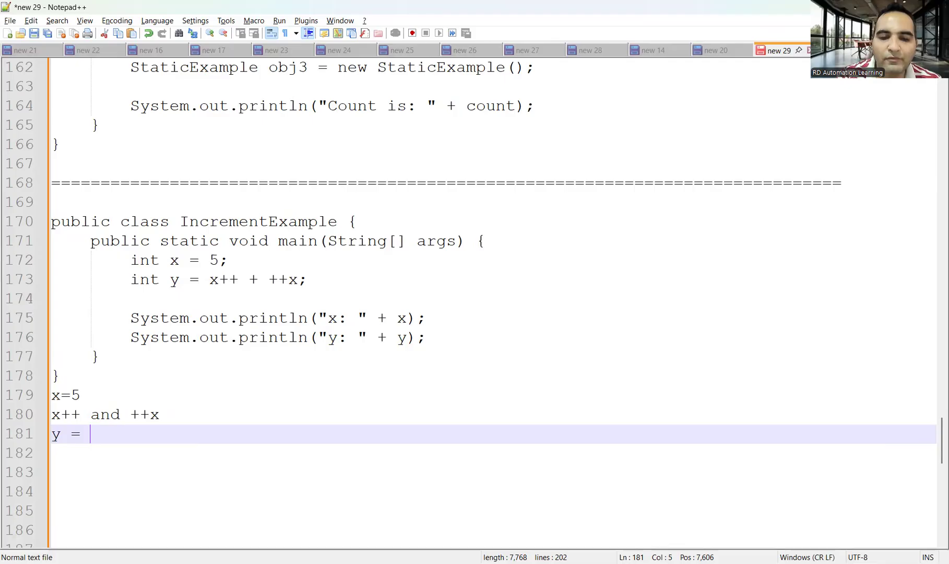
text(5+)
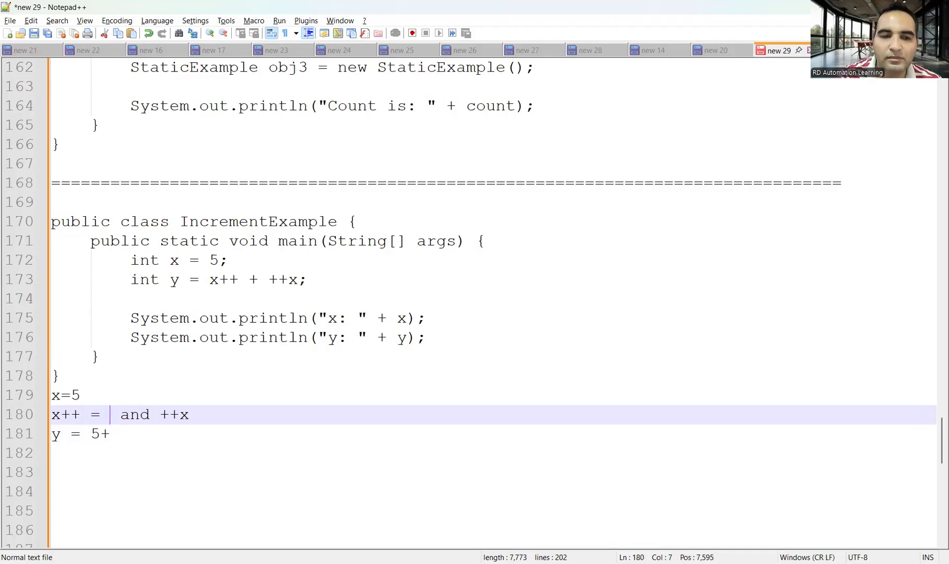
text(6)
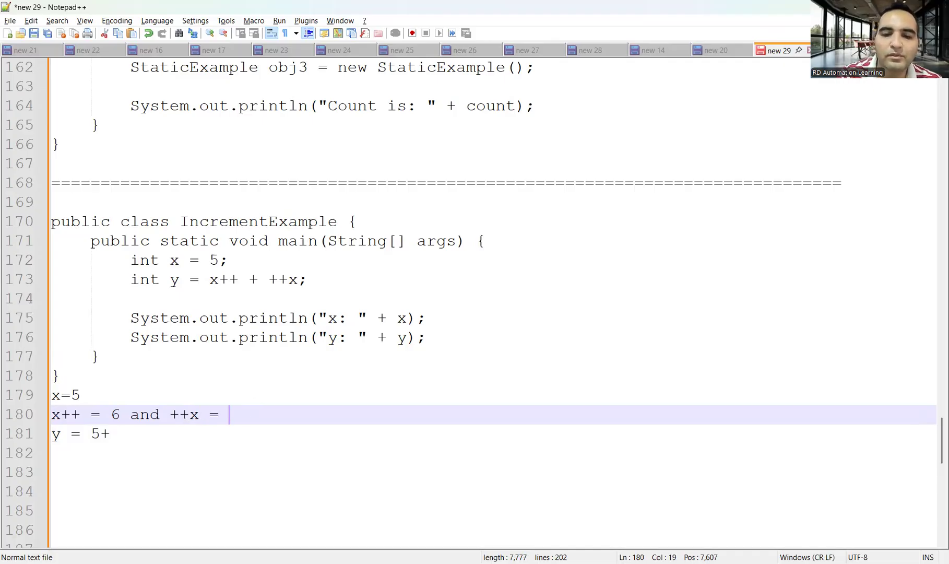
text(7)
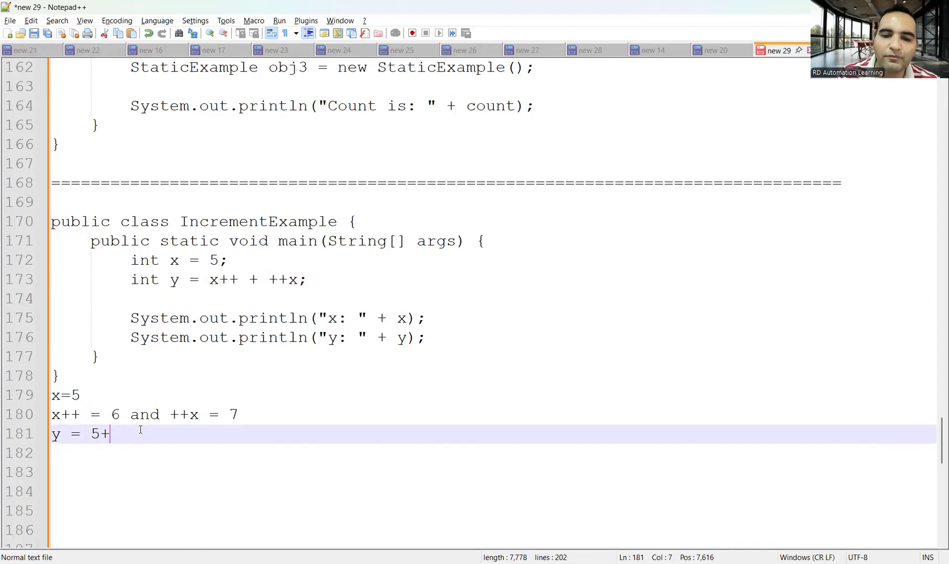
text(7 =)
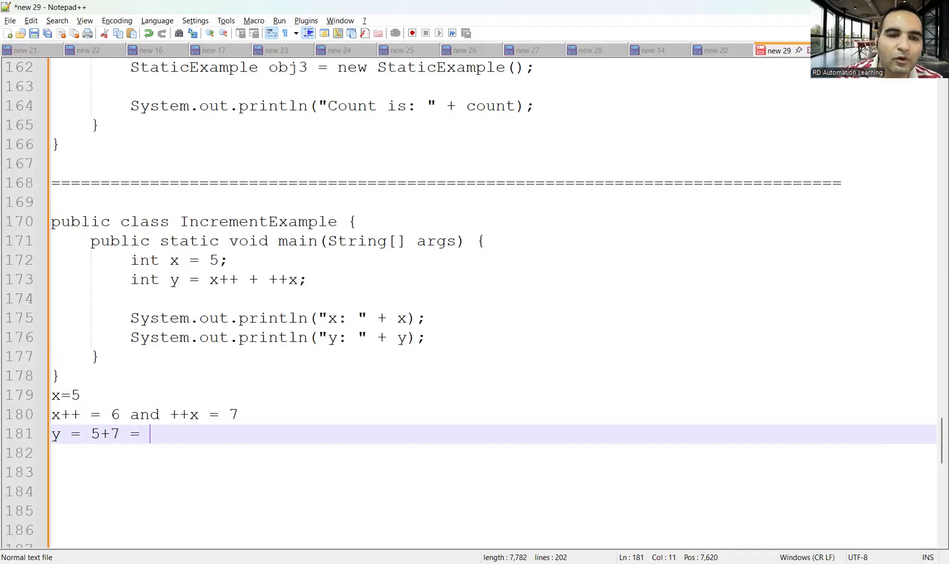
text(12)
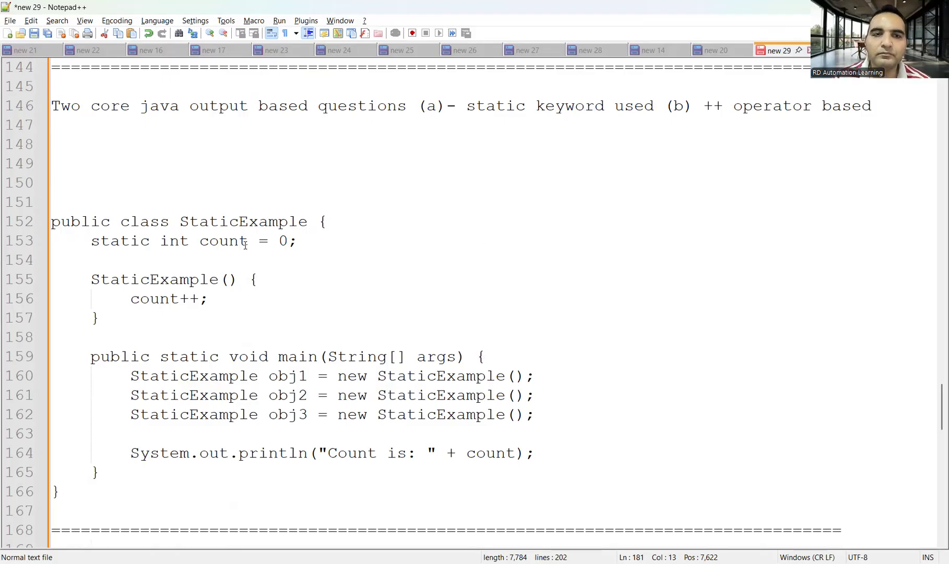
drag(90, 356, 139, 394)
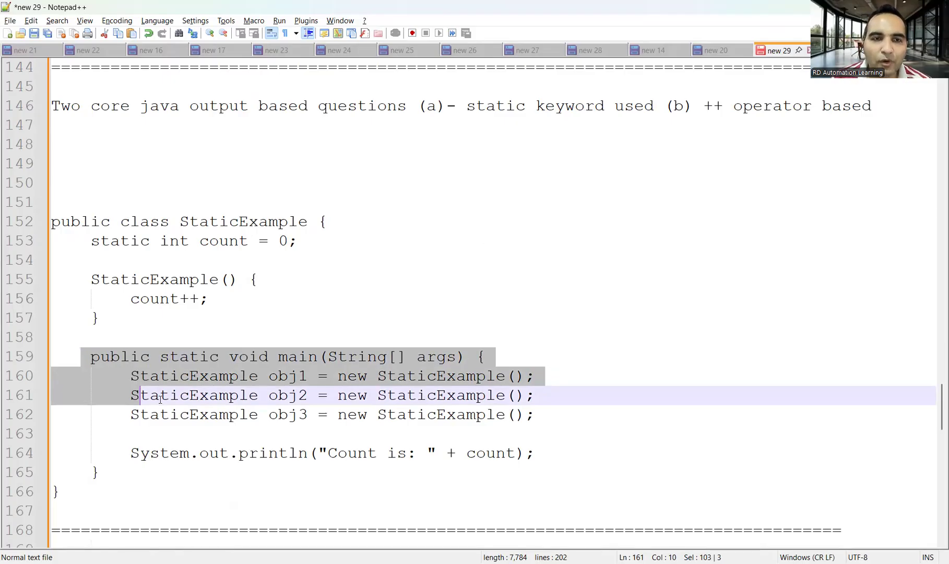
click(285, 375)
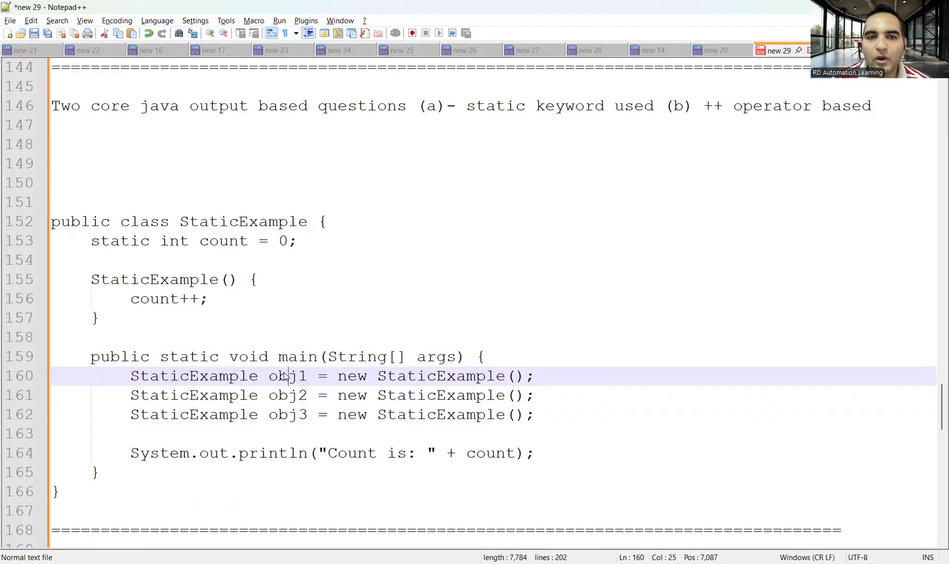
double_click(288, 375)
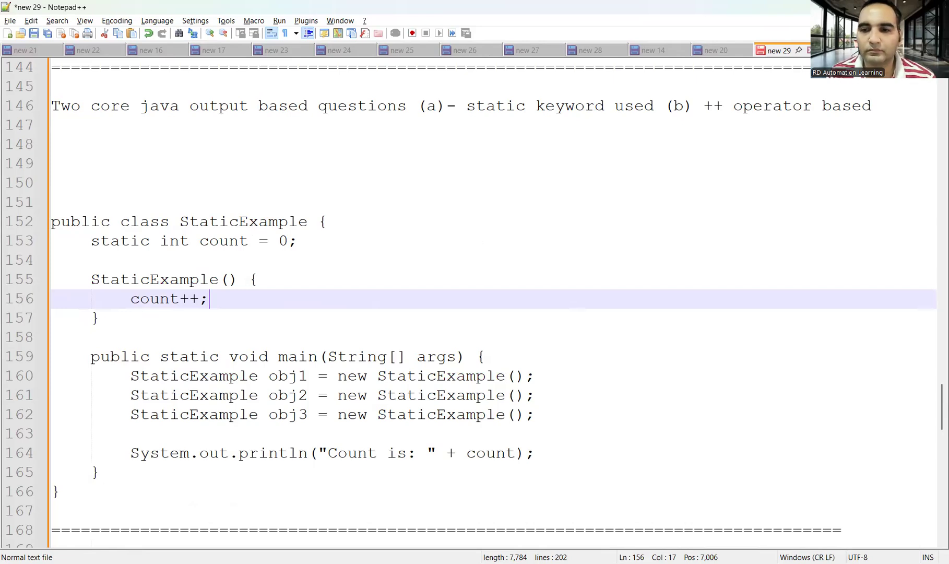
click(95, 472)
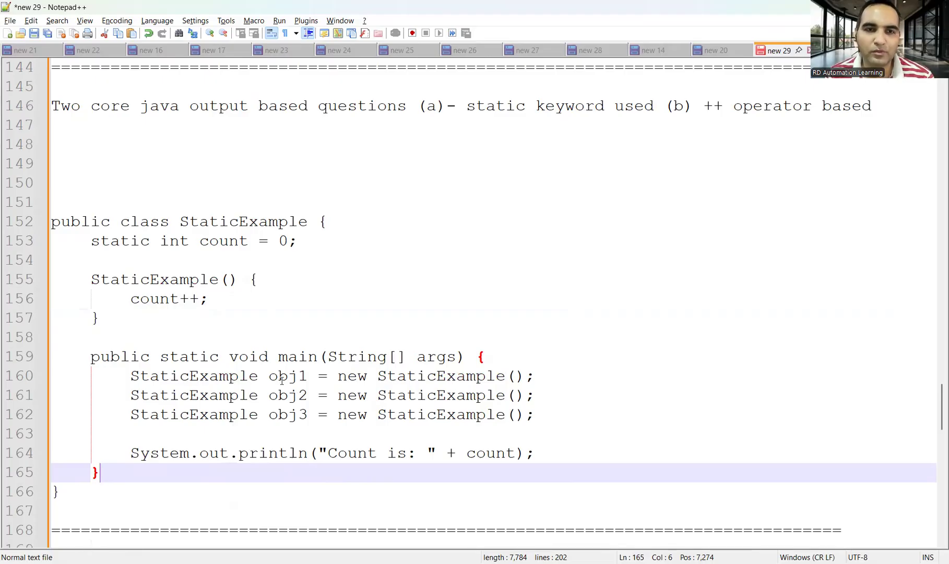
double_click(288, 376)
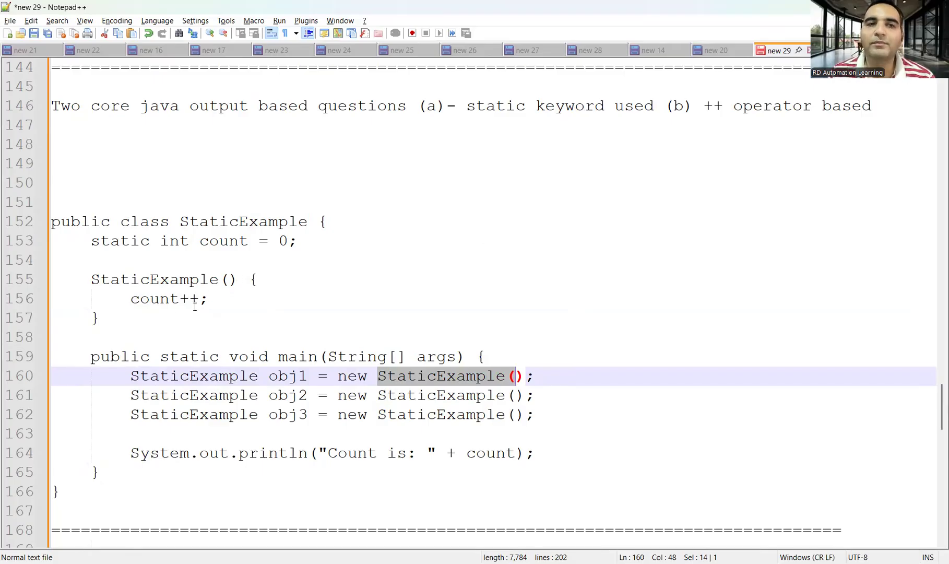
click(284, 241)
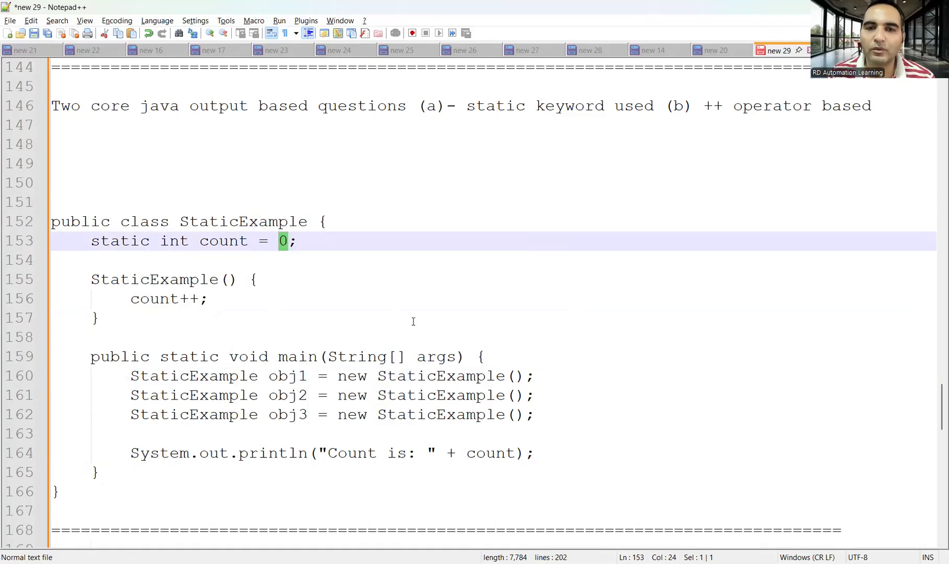